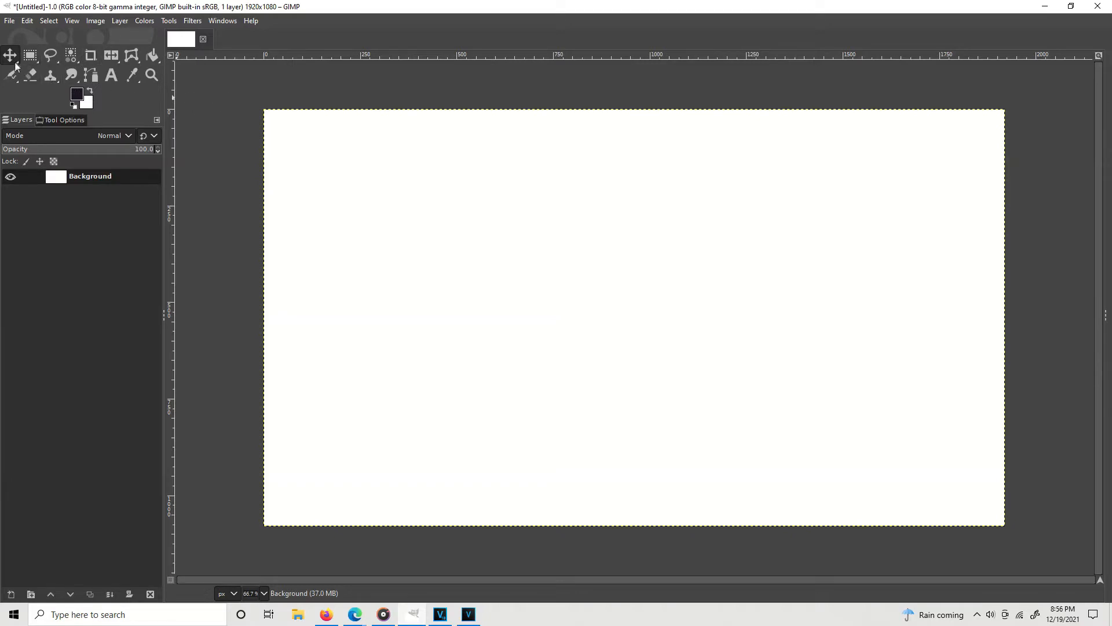
mouse_move(31, 56)
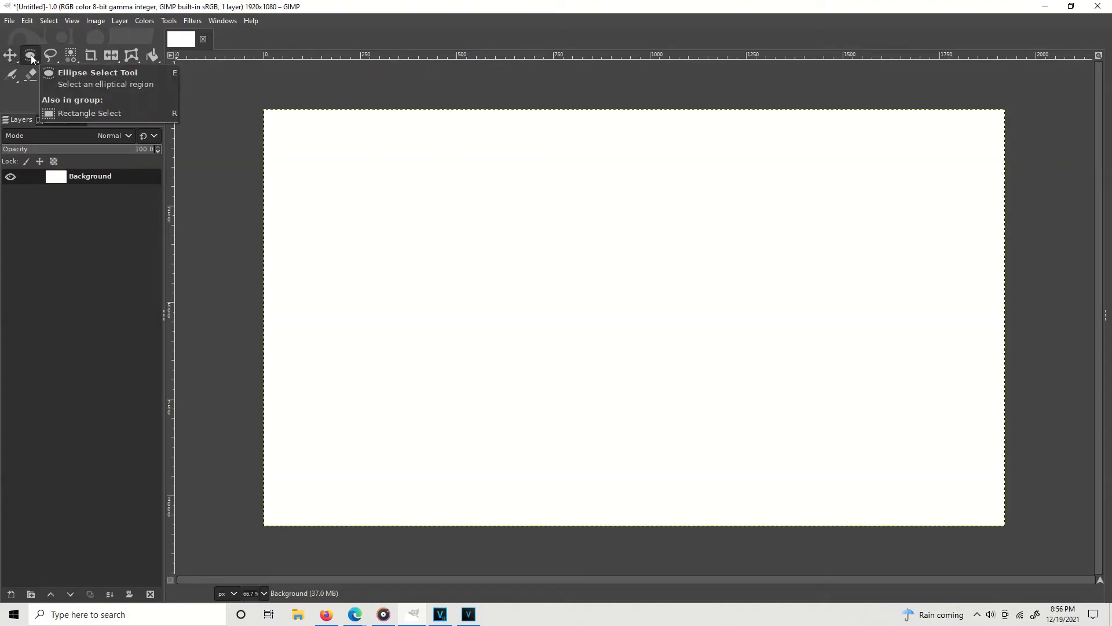
- Draw an elliptical selection on the canvas and size it as a 500×500 circle
click(30, 56)
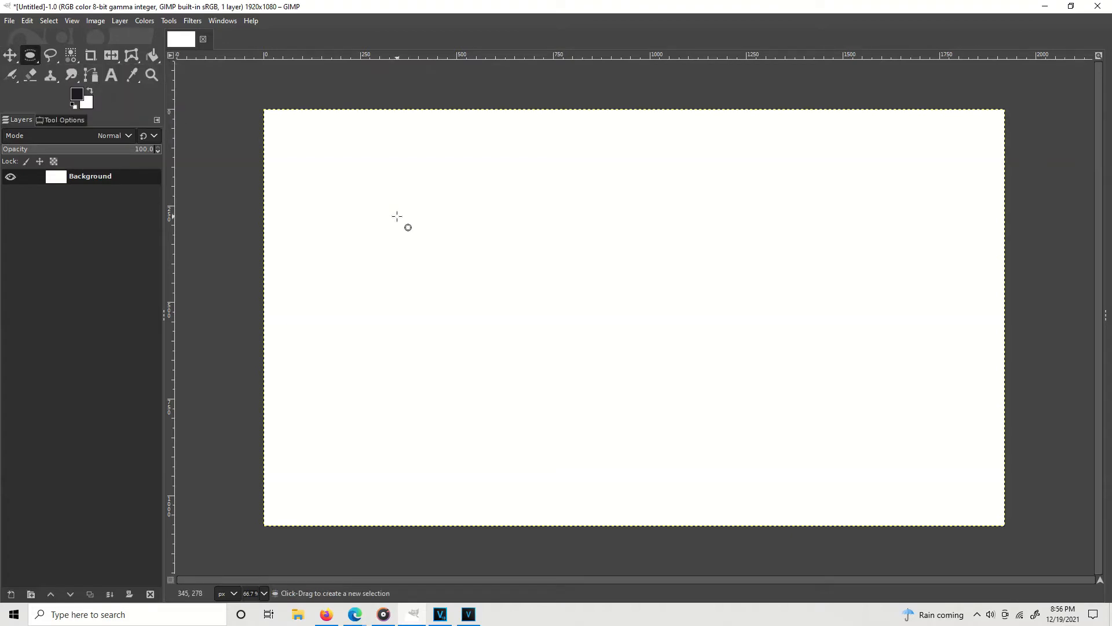
drag(397, 214, 525, 332)
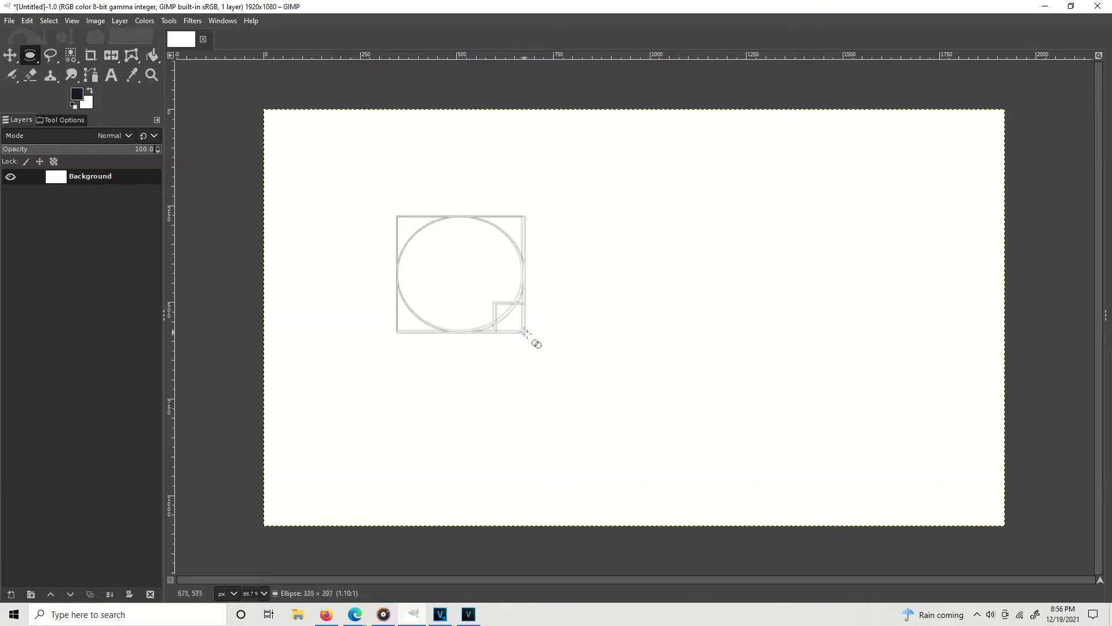
drag(525, 331, 586, 411)
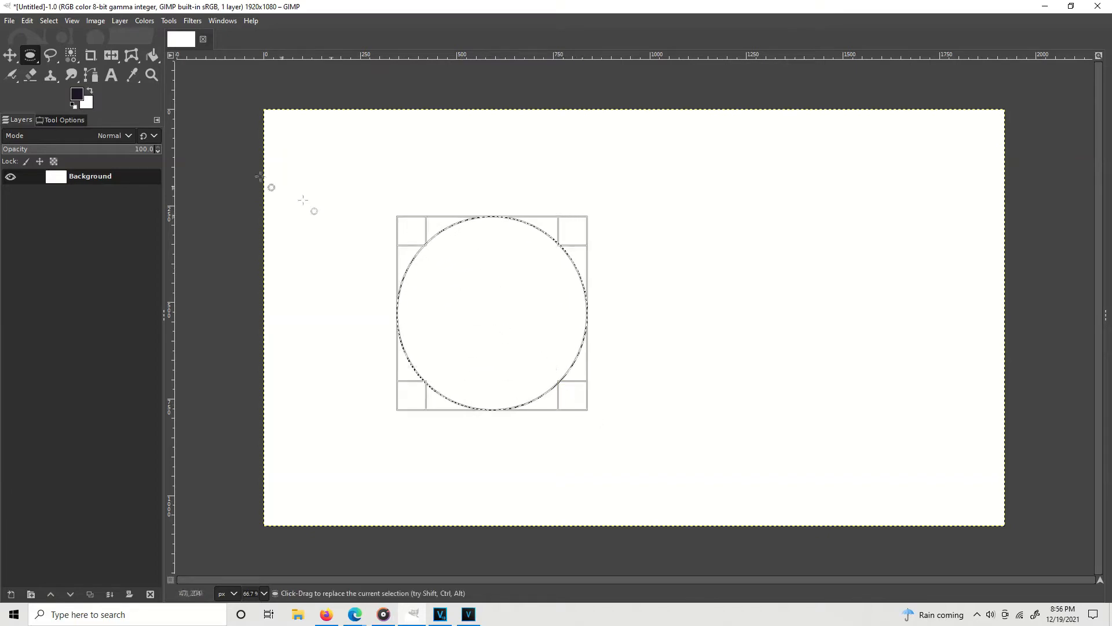
click(64, 119)
text(500)
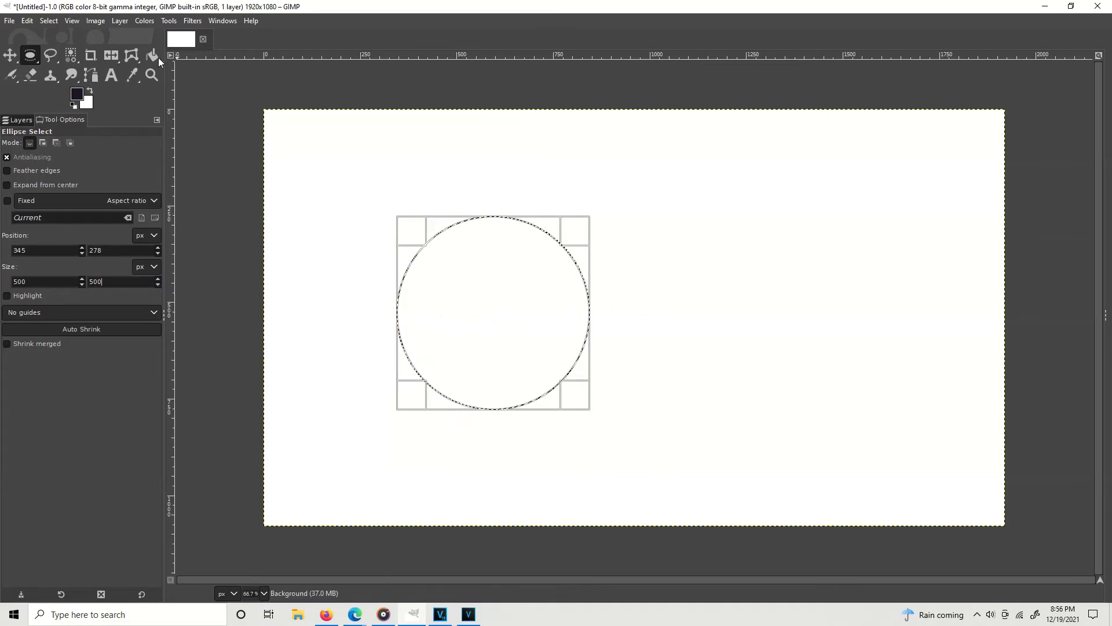
- Bucket-fill the circular selection solid with the dark foreground colour
click(152, 55)
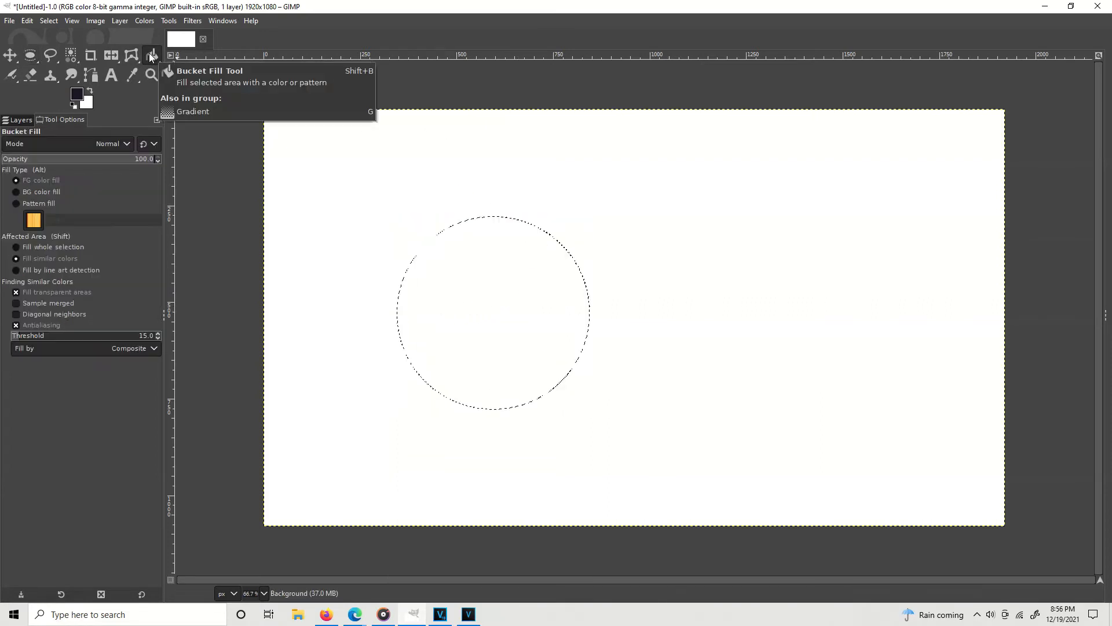
click(493, 312)
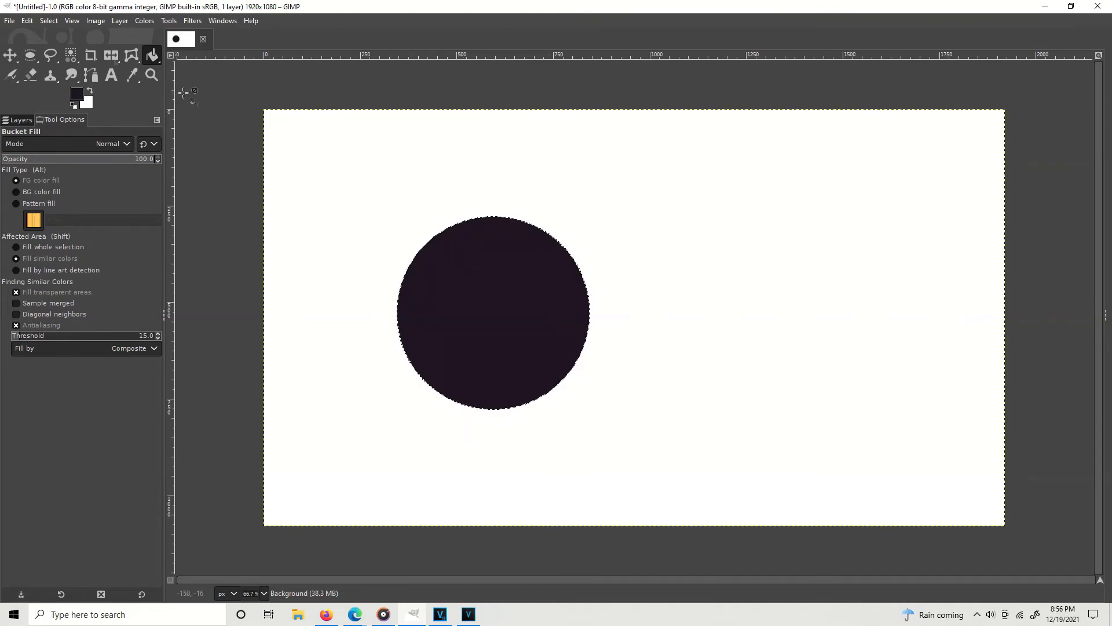
click(48, 20)
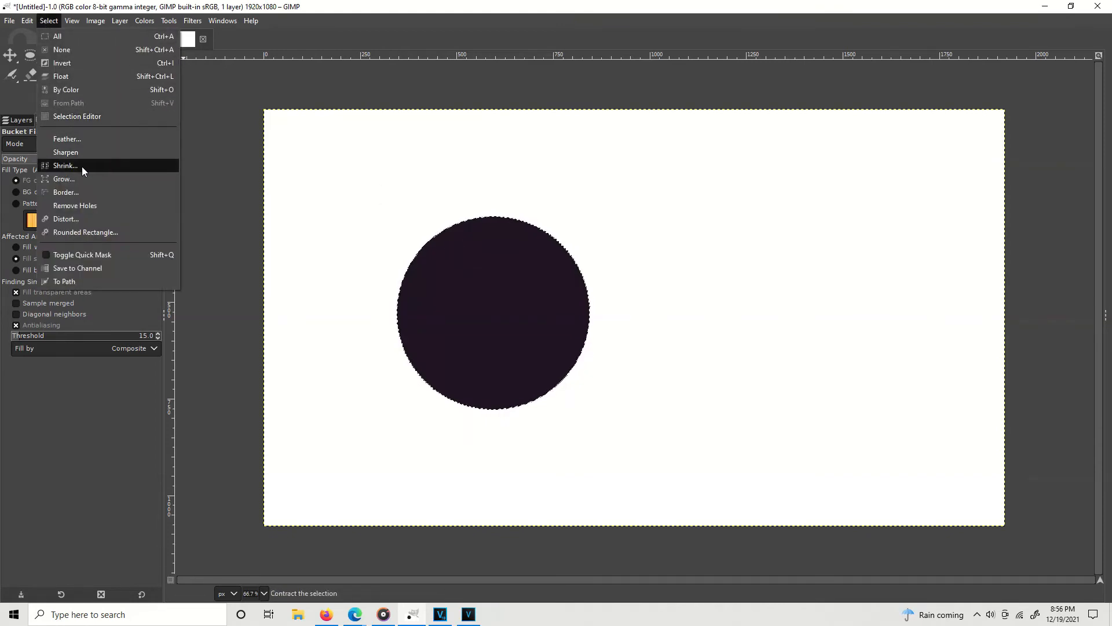
- Shrink the selection by 10 px so the dark disc can be hollowed into a ring
click(64, 165)
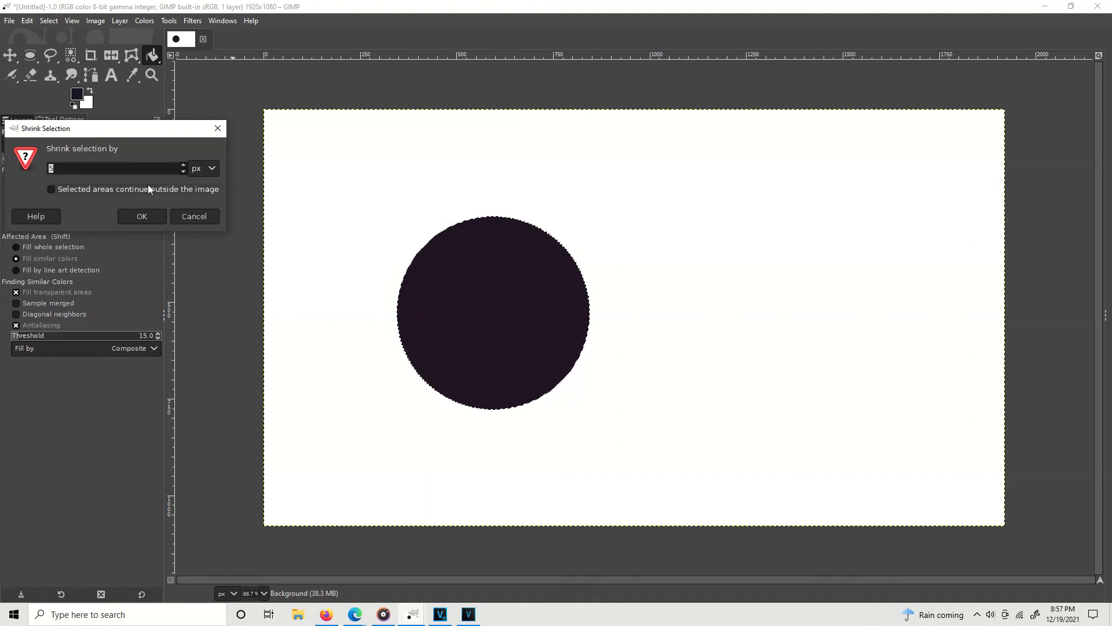
text(10)
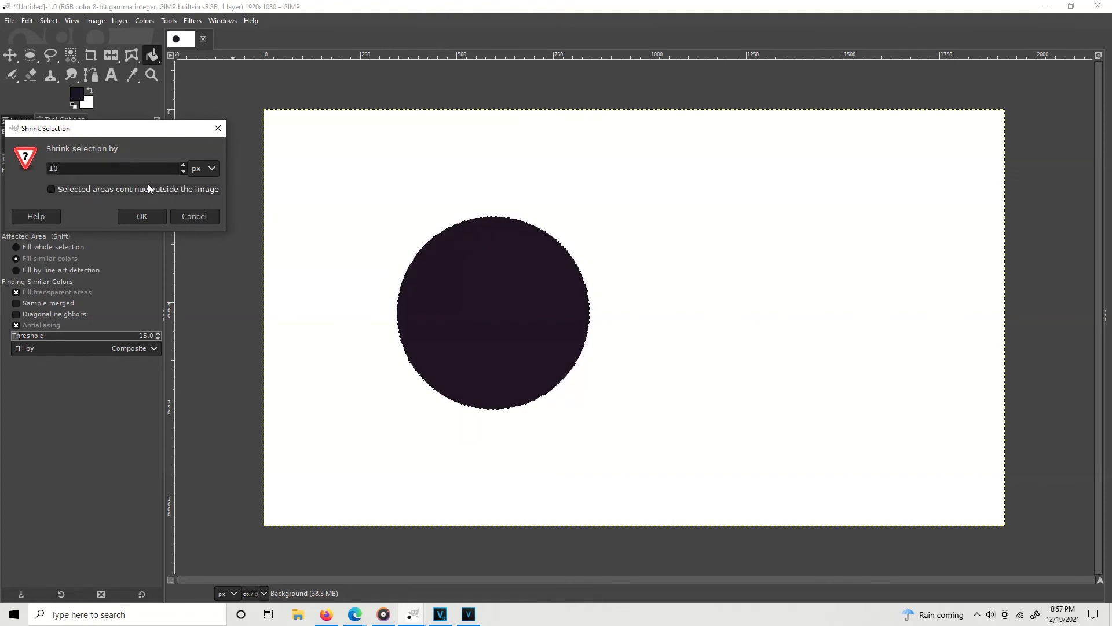
click(141, 216)
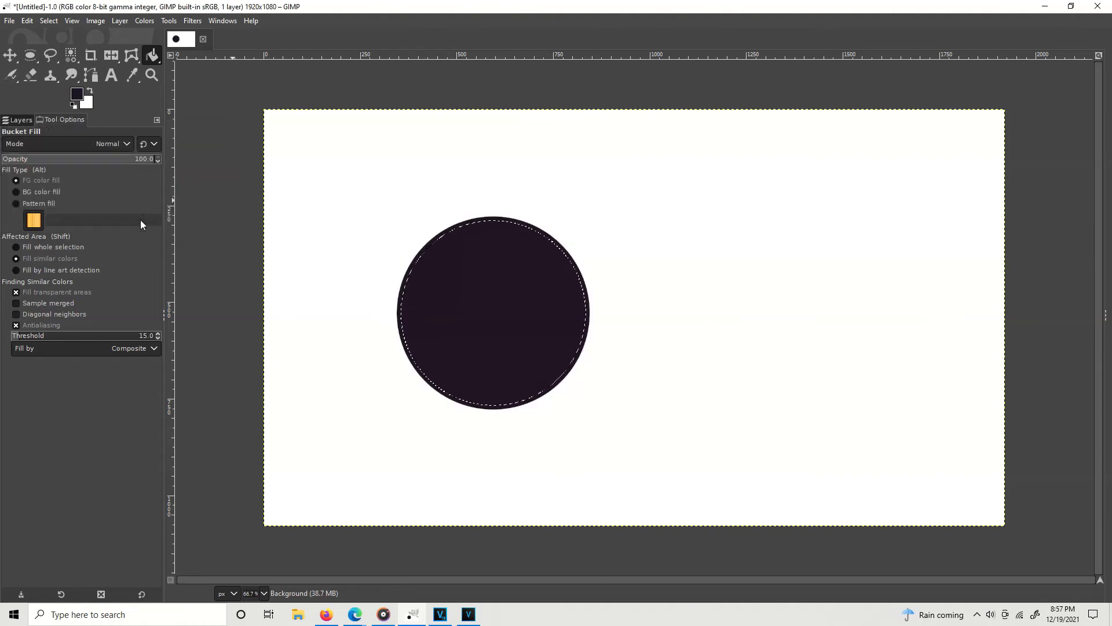
click(48, 20)
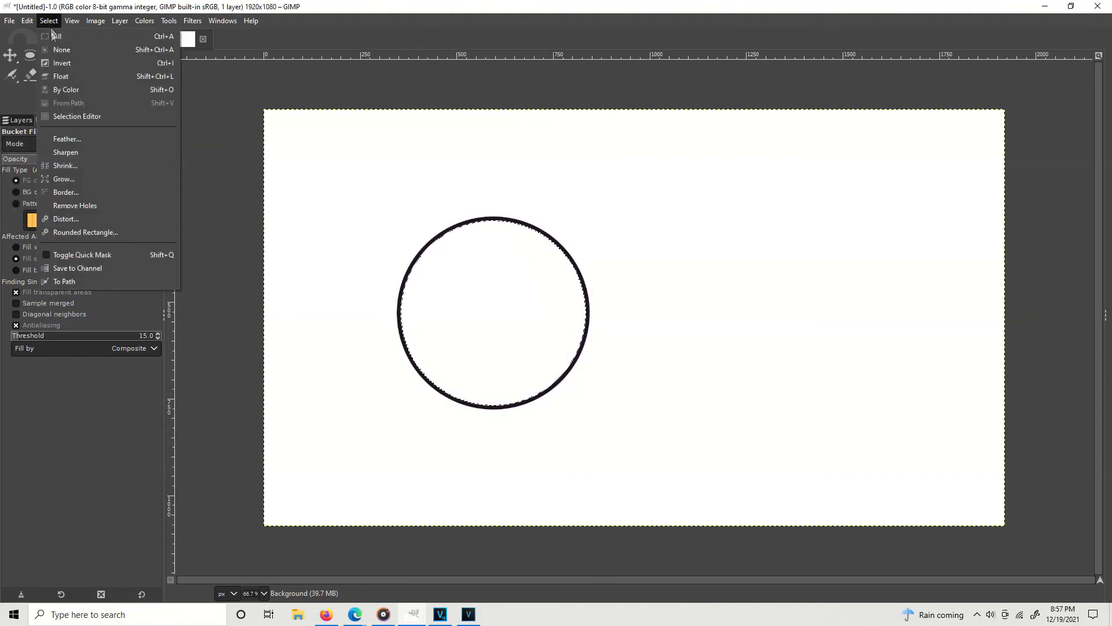